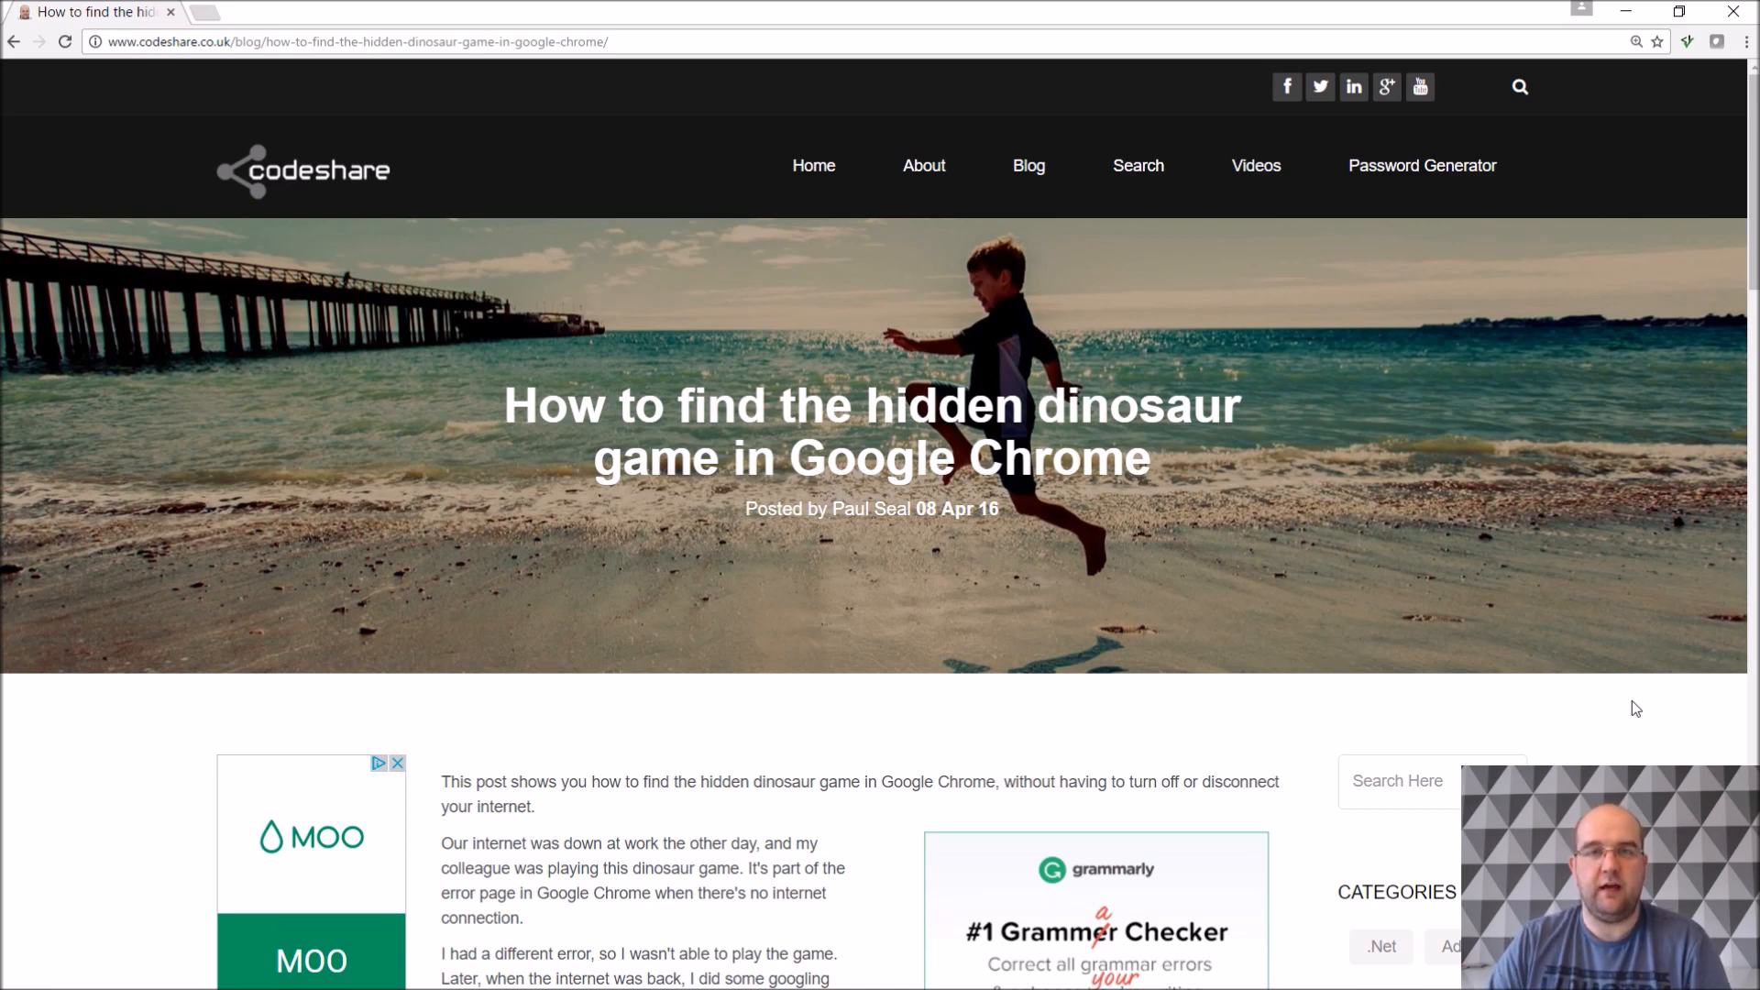
mouse_move(1386, 633)
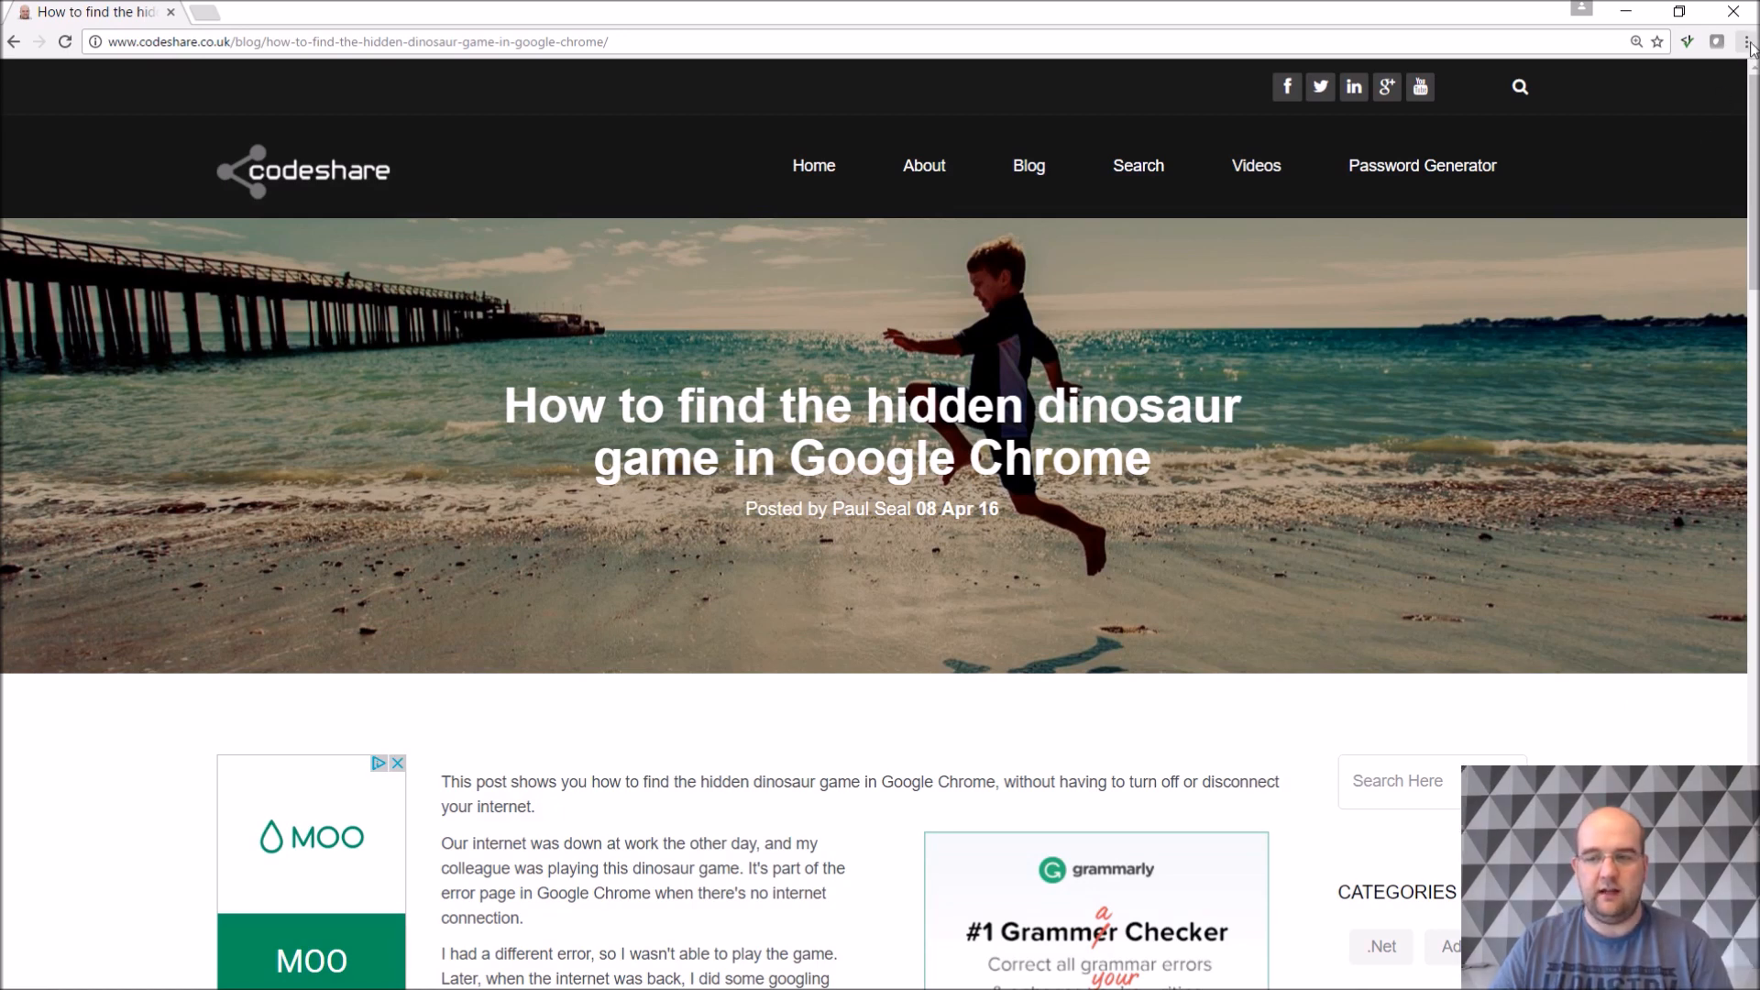
Open Developer Tools from the Chrome menu and set the network to Offline.
click(1746, 41)
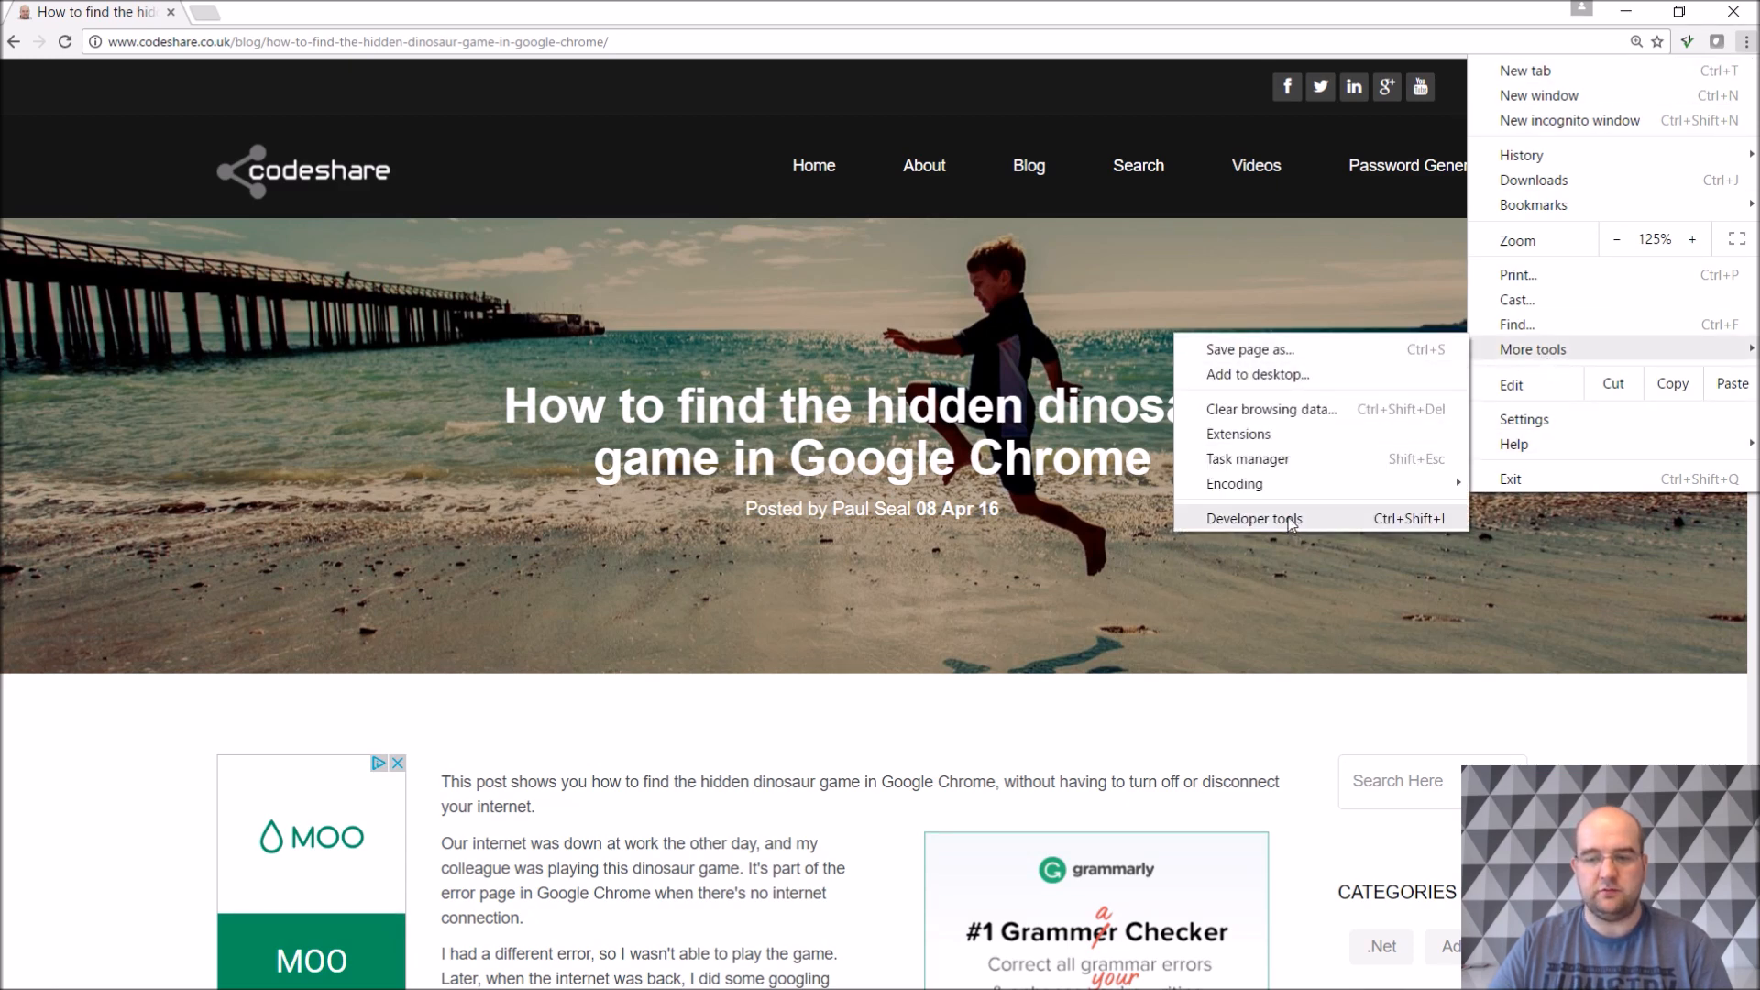
click(1254, 517)
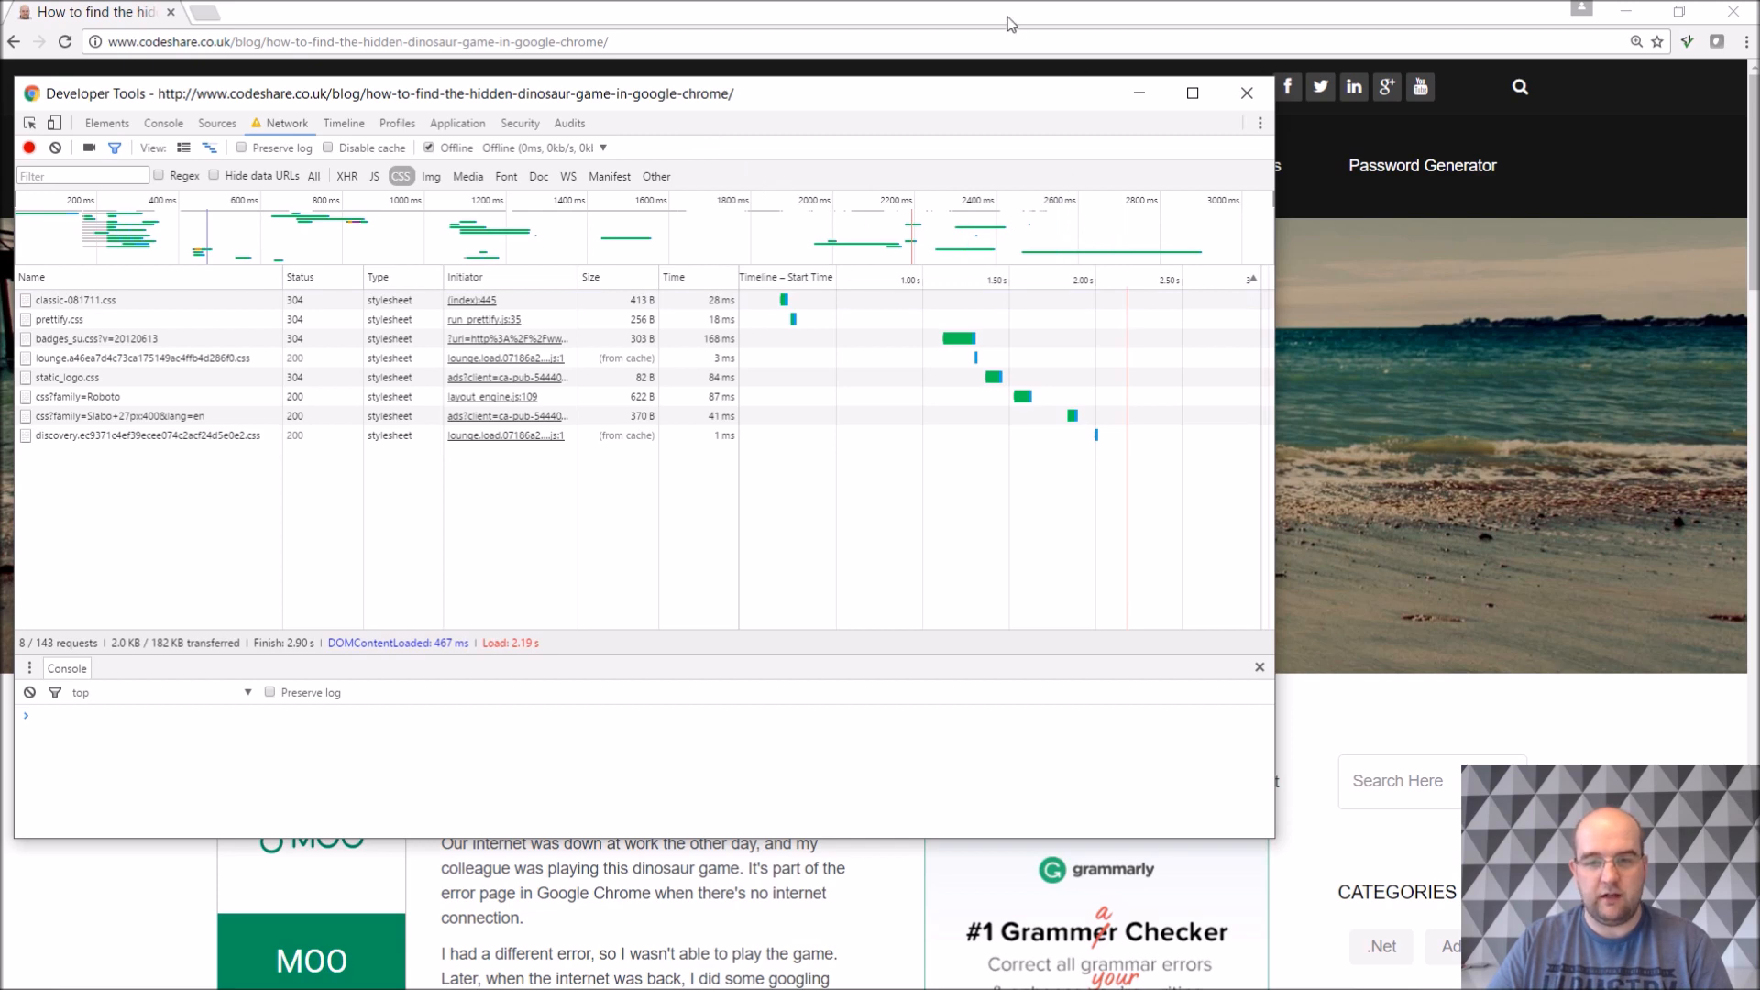
Close DevTools, load the no-Internet error page and start the dinosaur run with Space.
click(1246, 94)
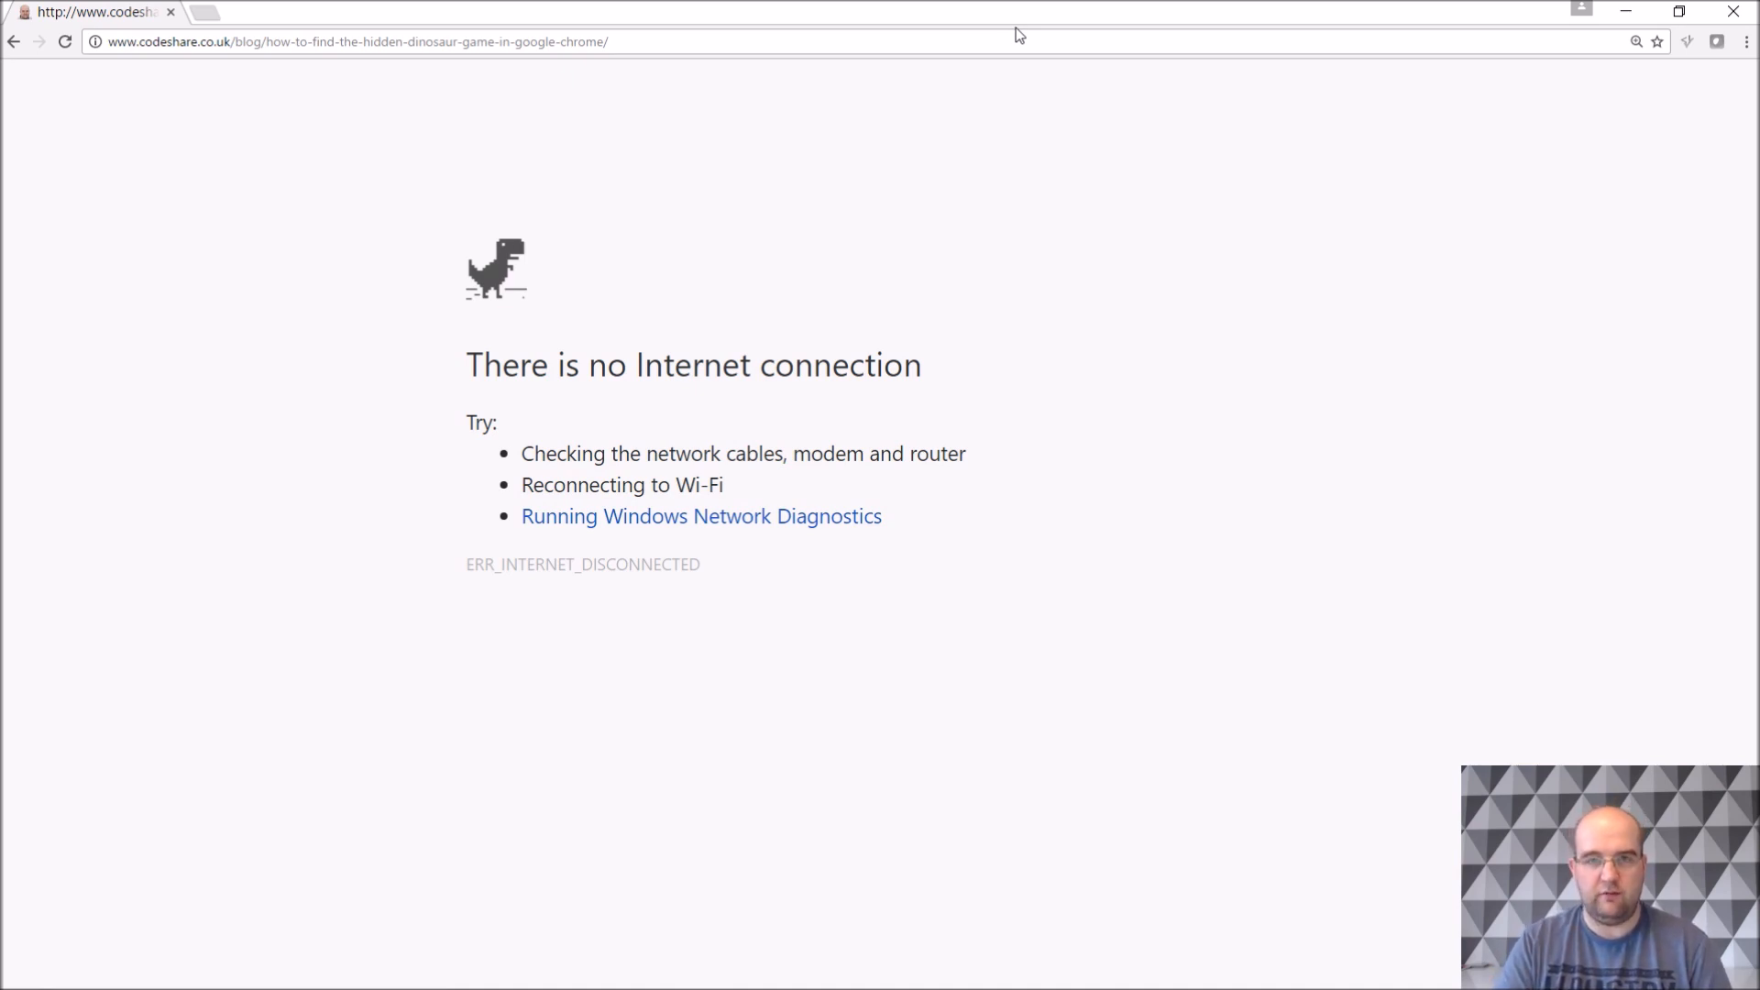
key(space)
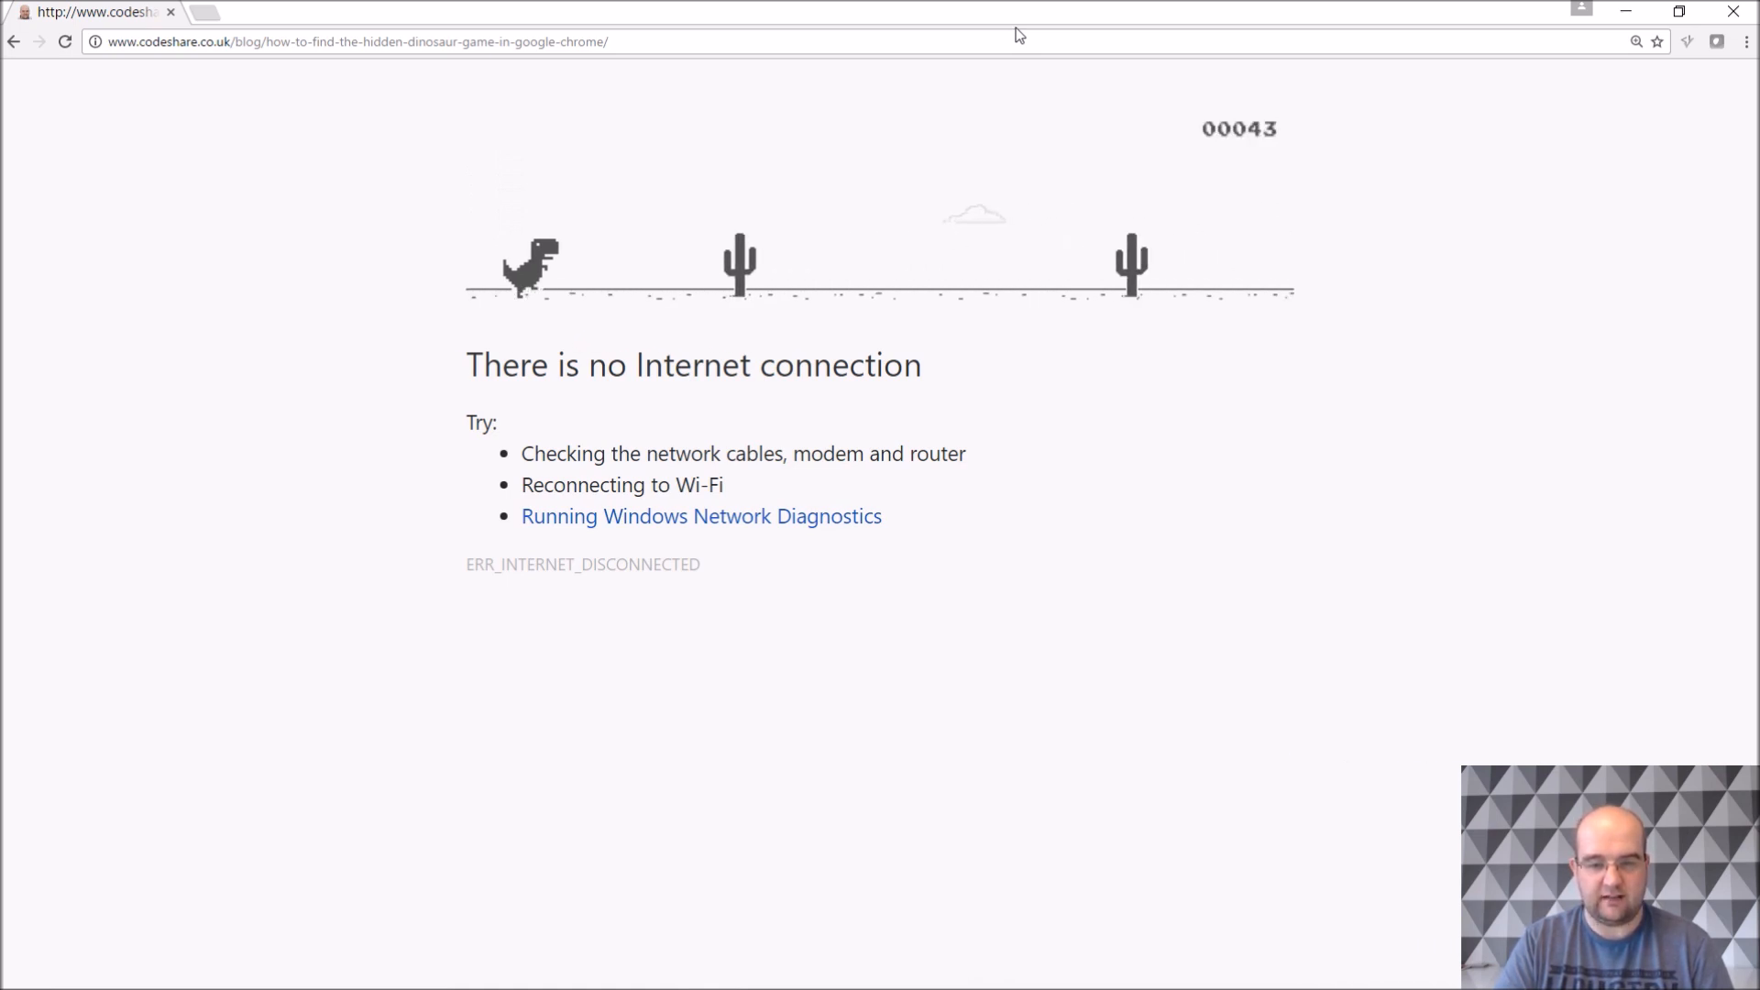
Jump the T-rex over cacti, a cactus cluster and a bird until Game Over near 1007.
key(space)
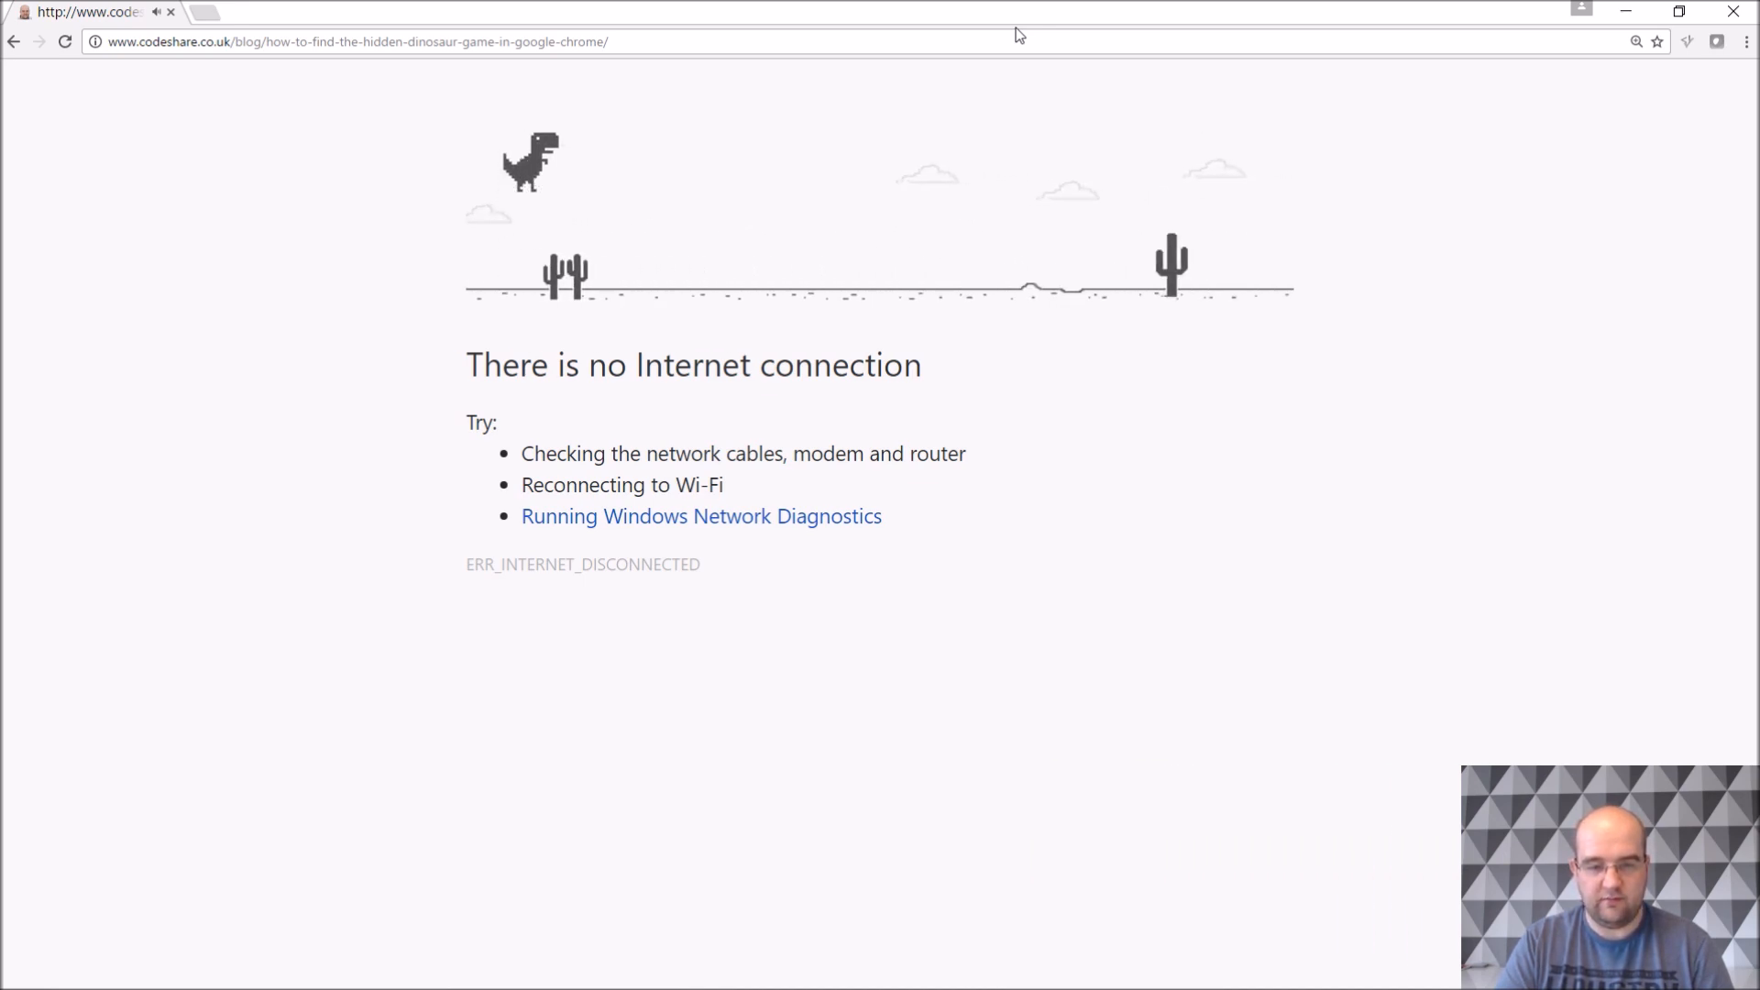
key(space)
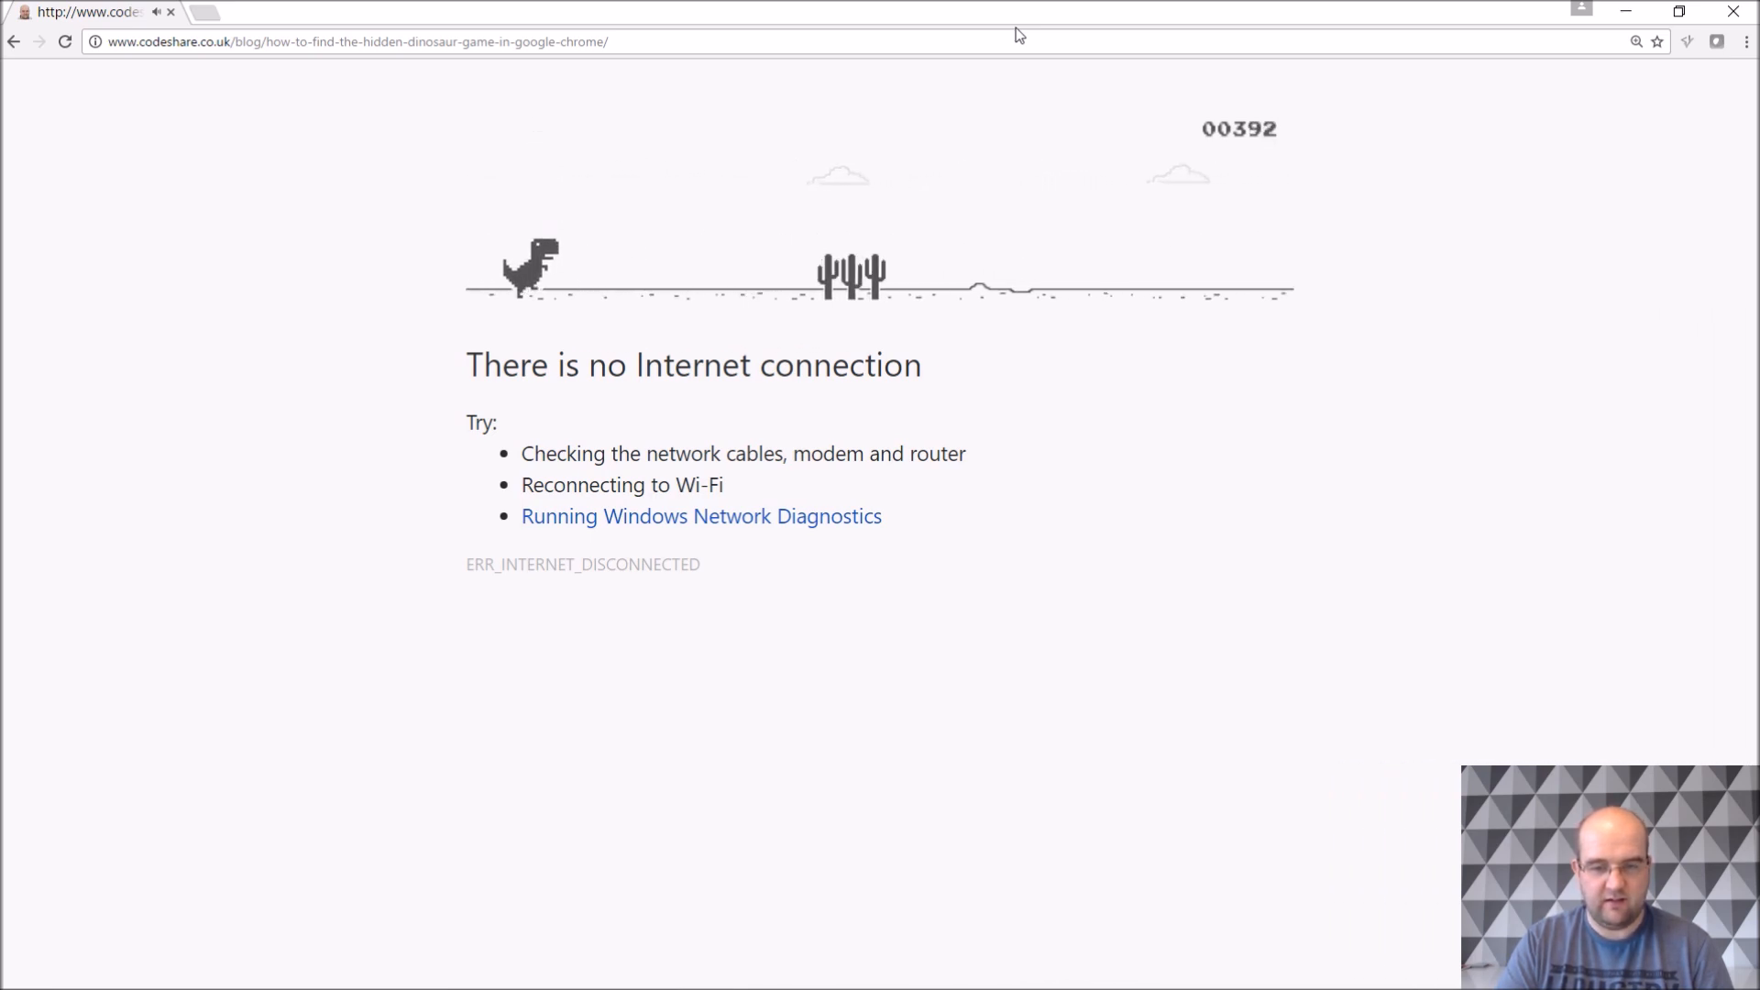
key(space)
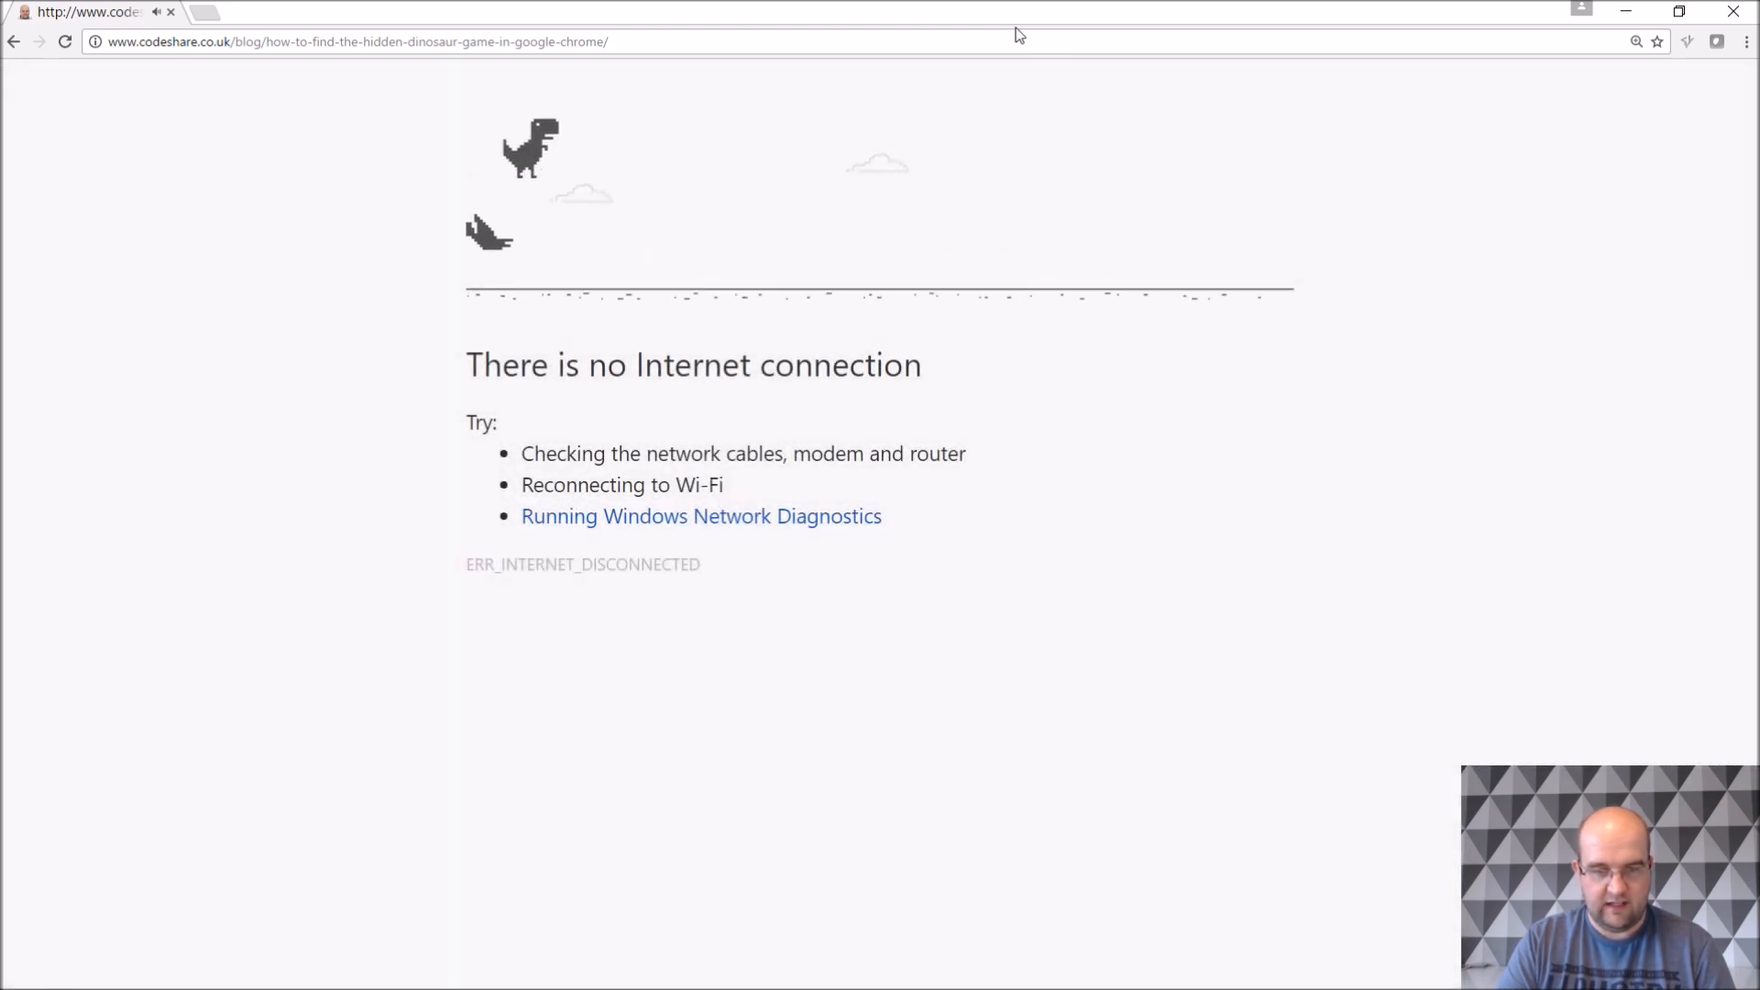
key(space)
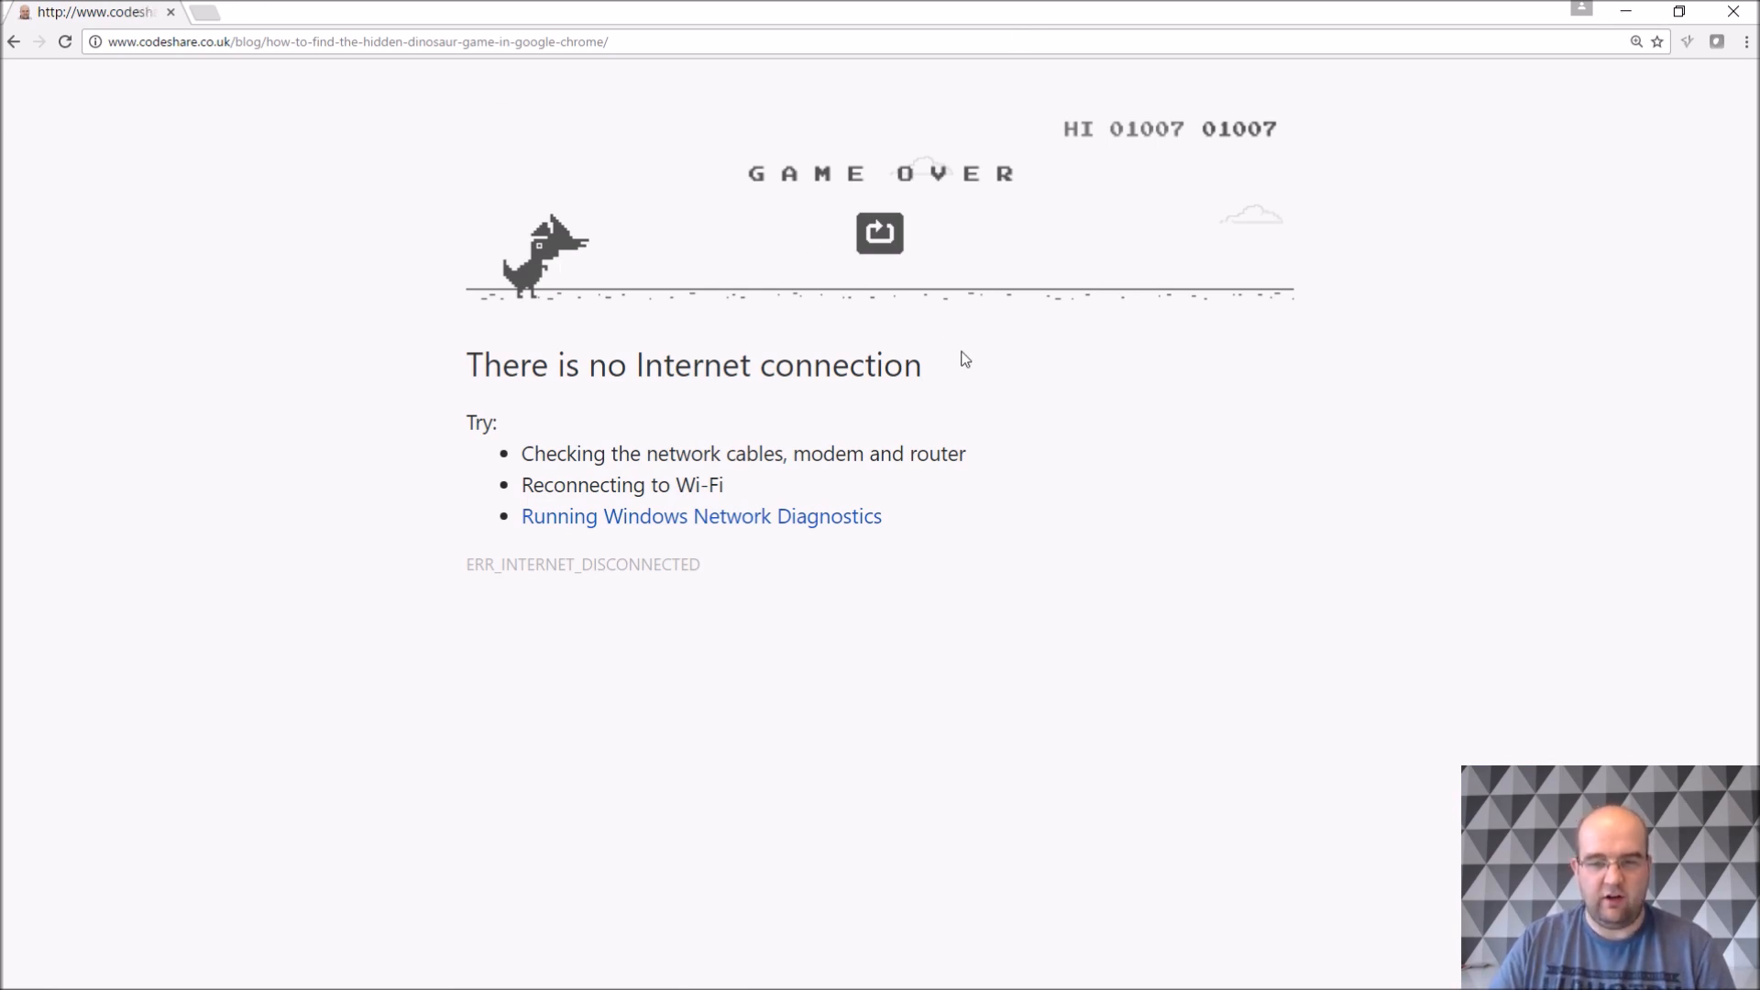
mouse_move(1078, 345)
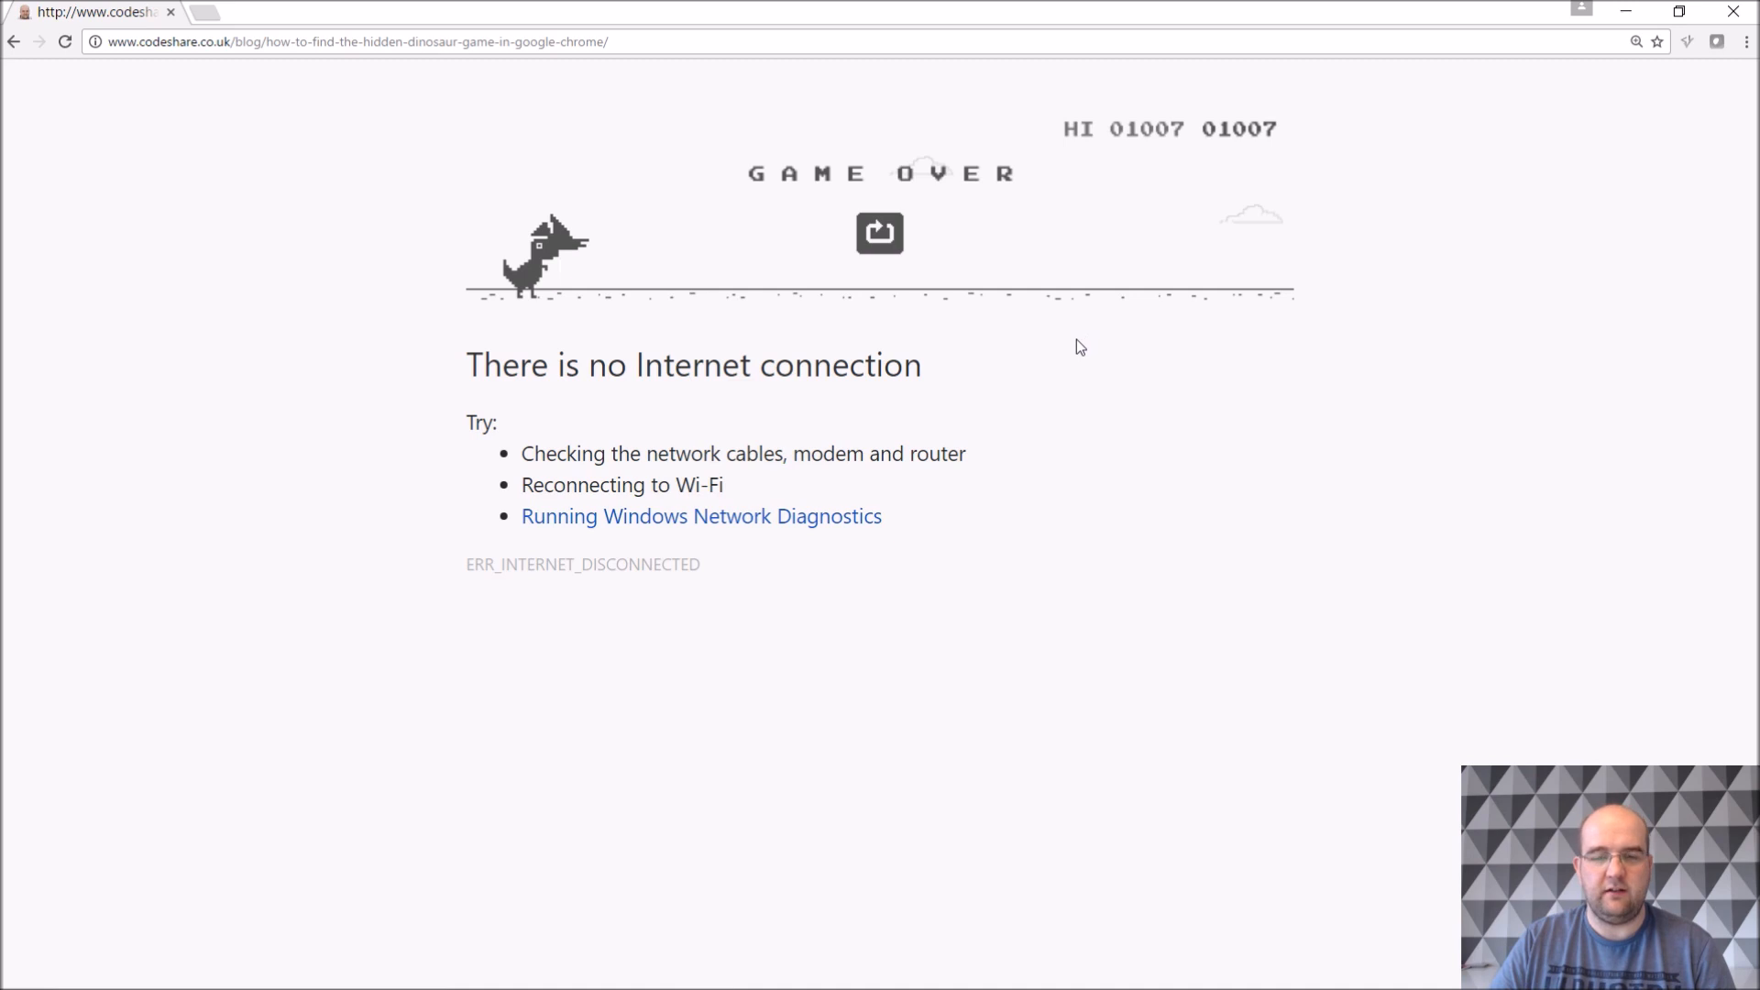
mouse_move(1069, 342)
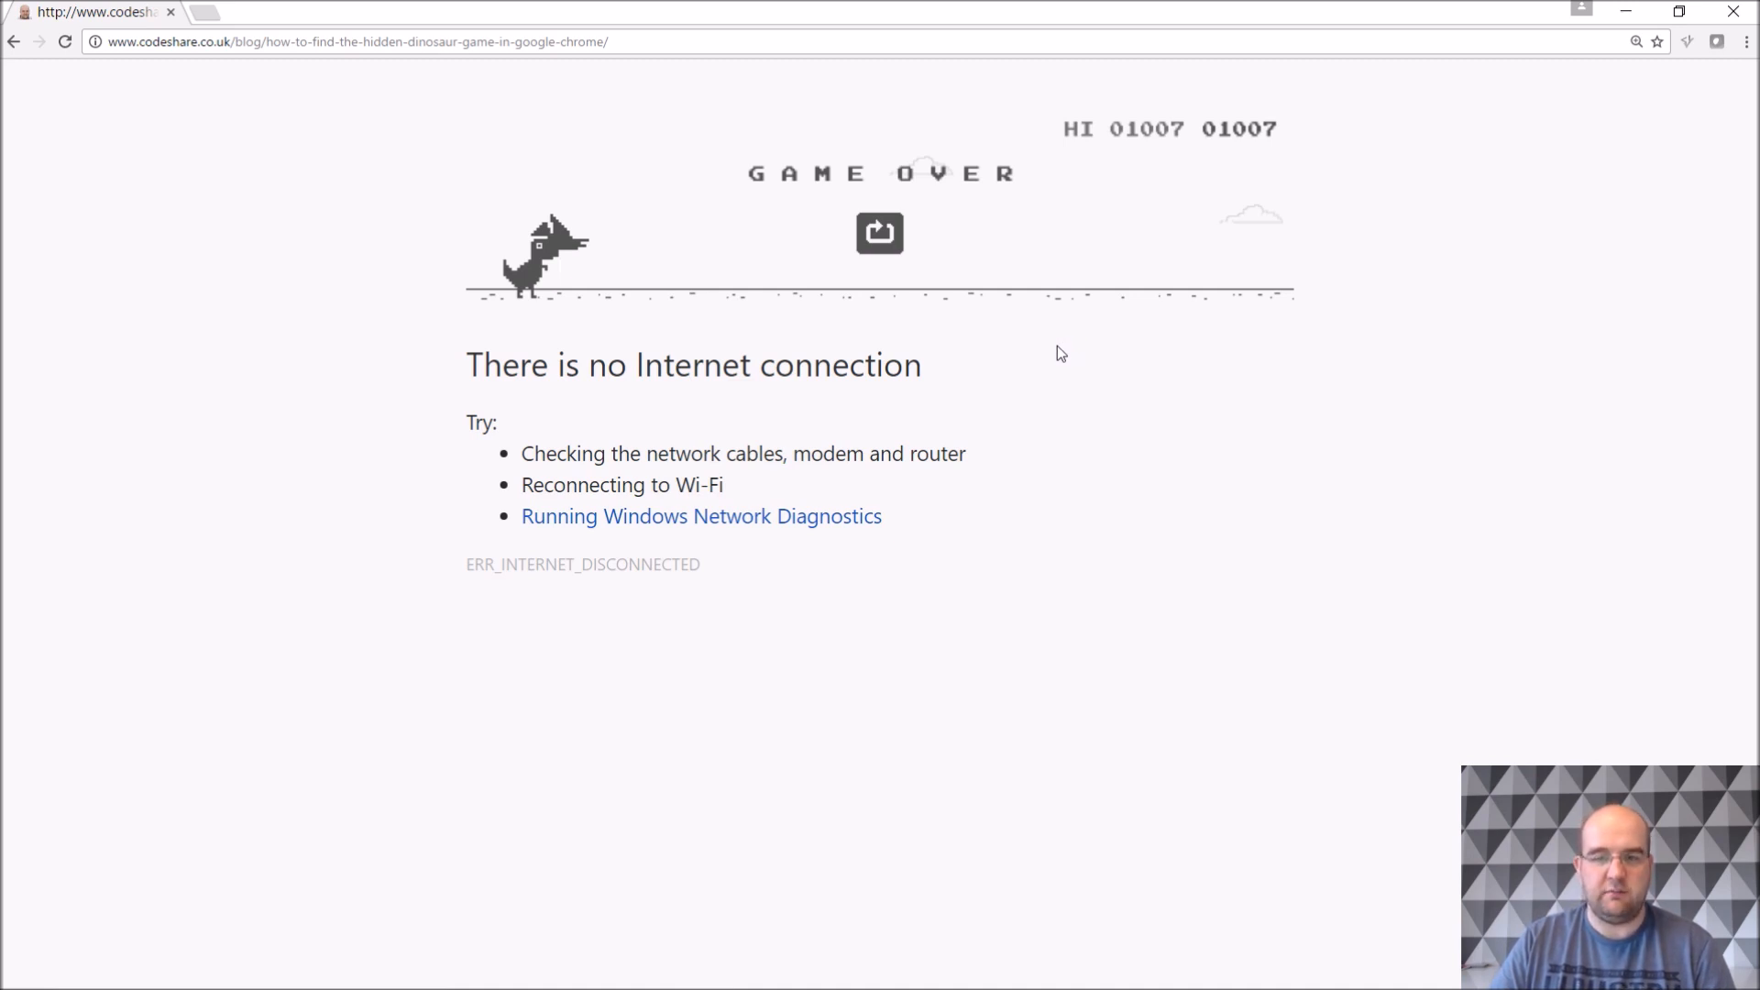
mouse_move(1096, 379)
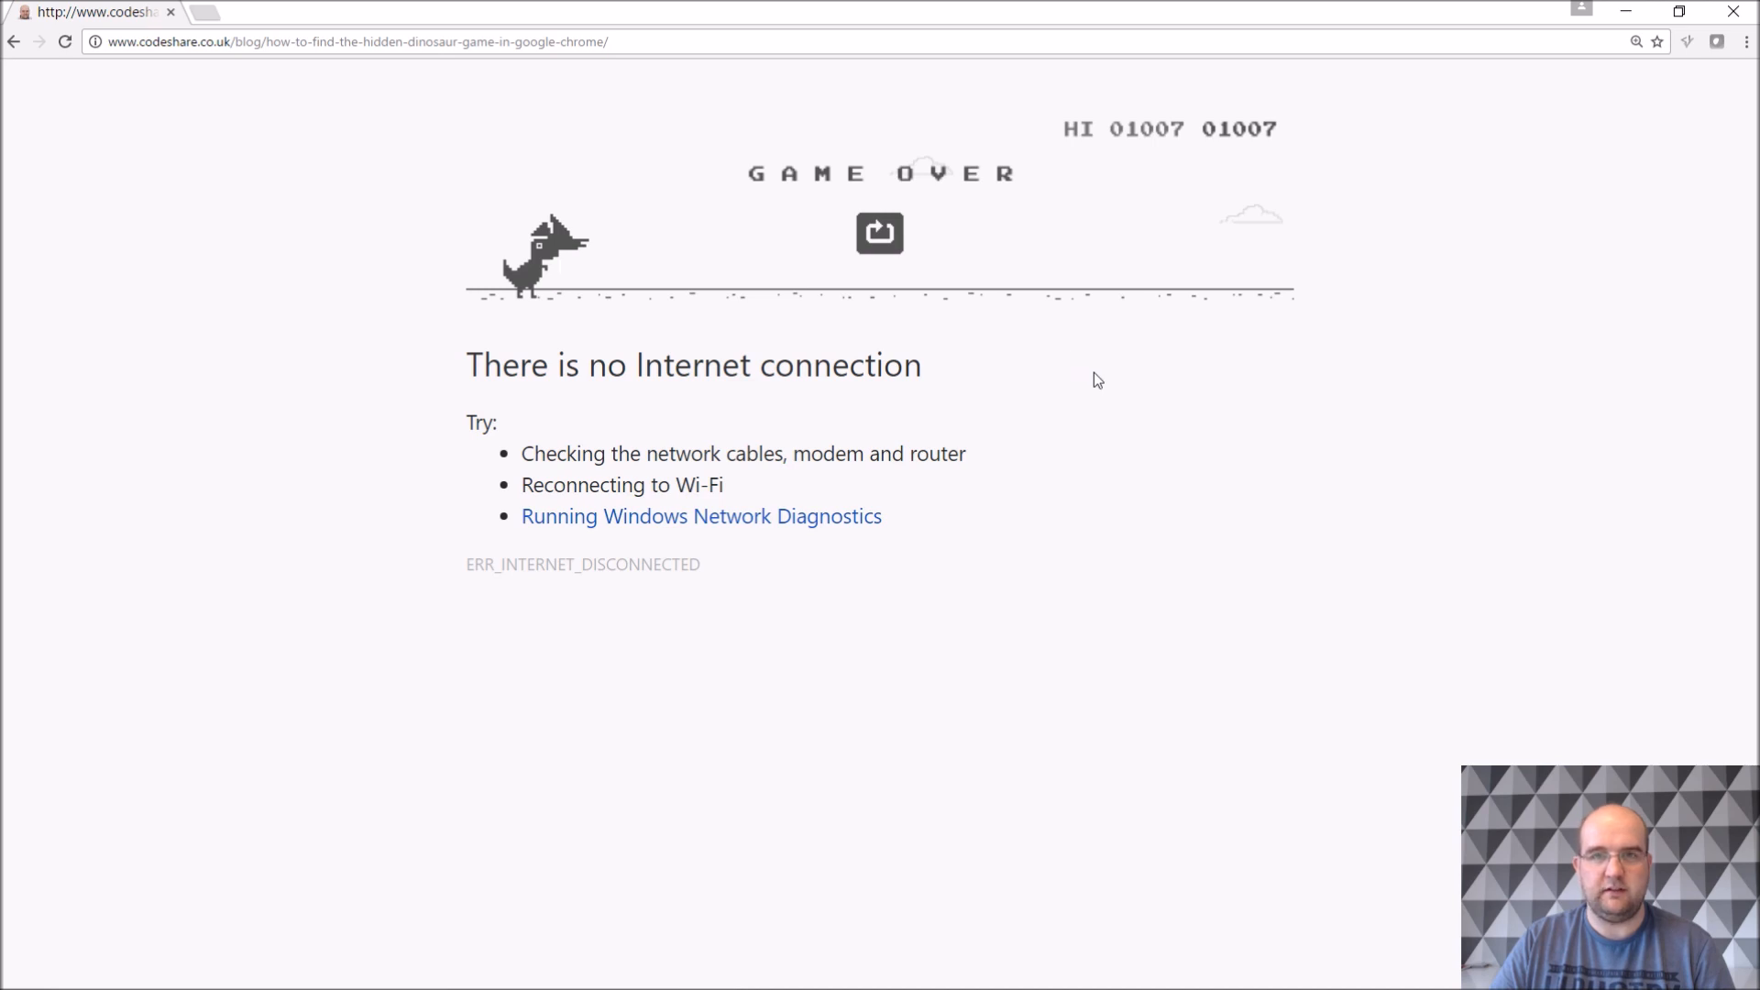
mouse_move(1086, 378)
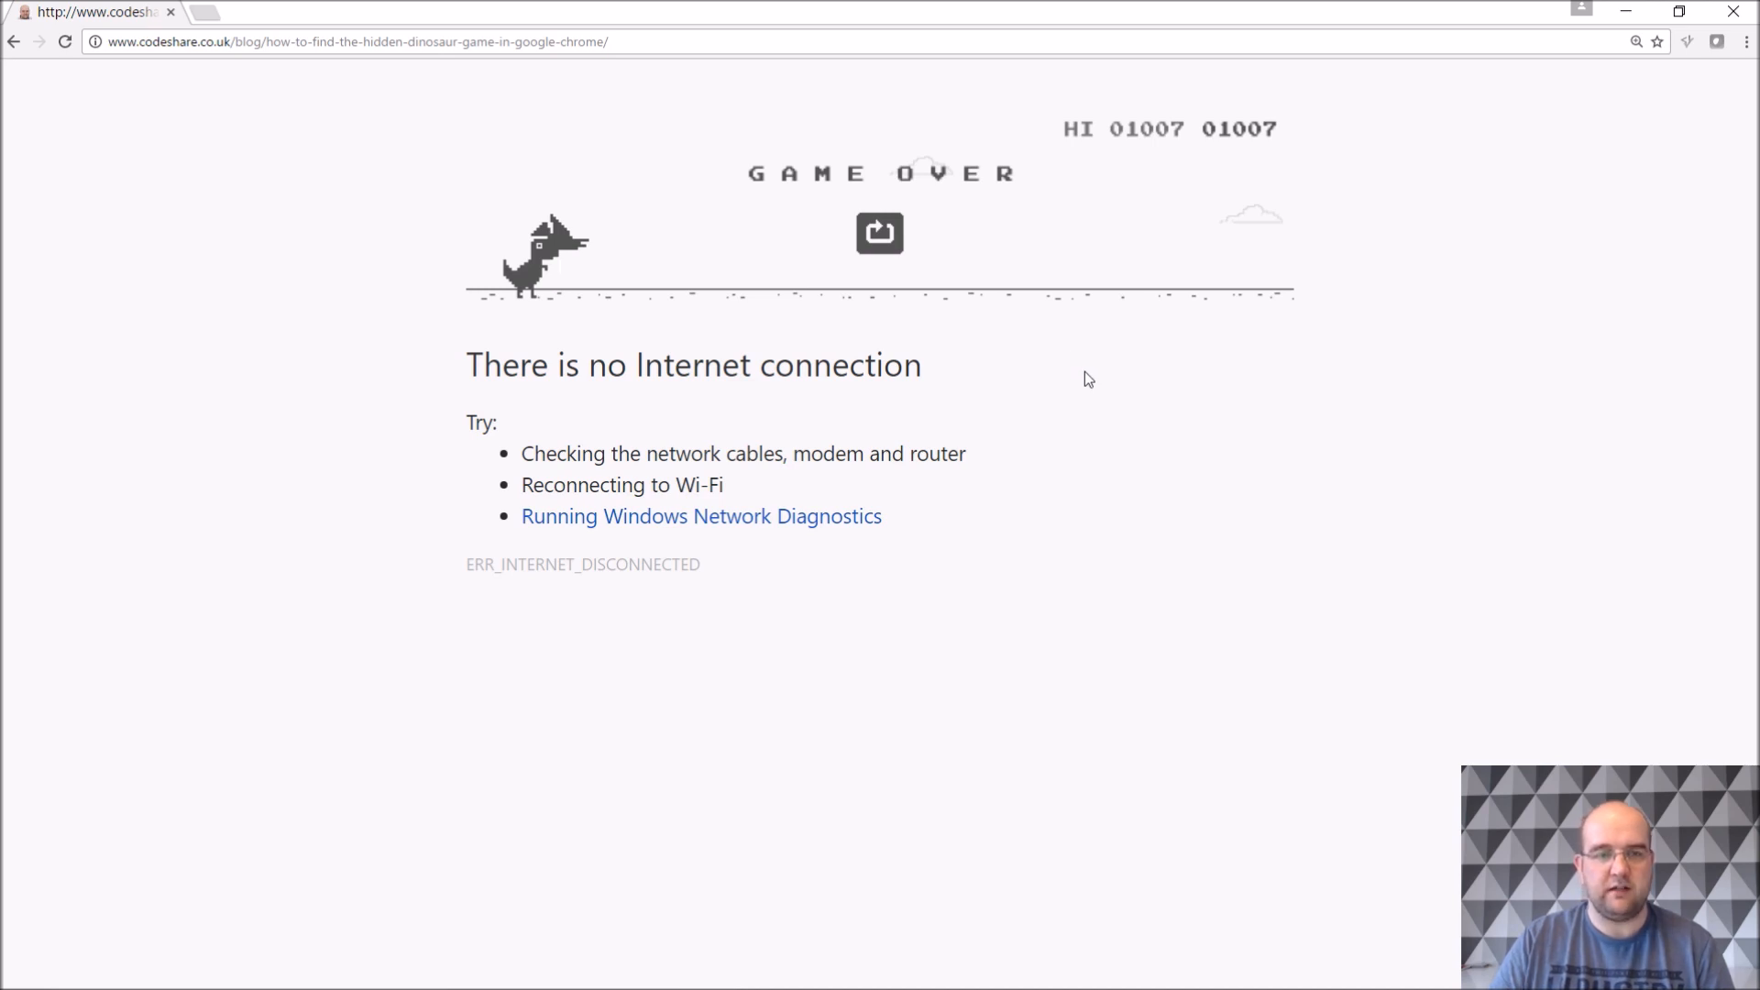
mouse_move(945, 296)
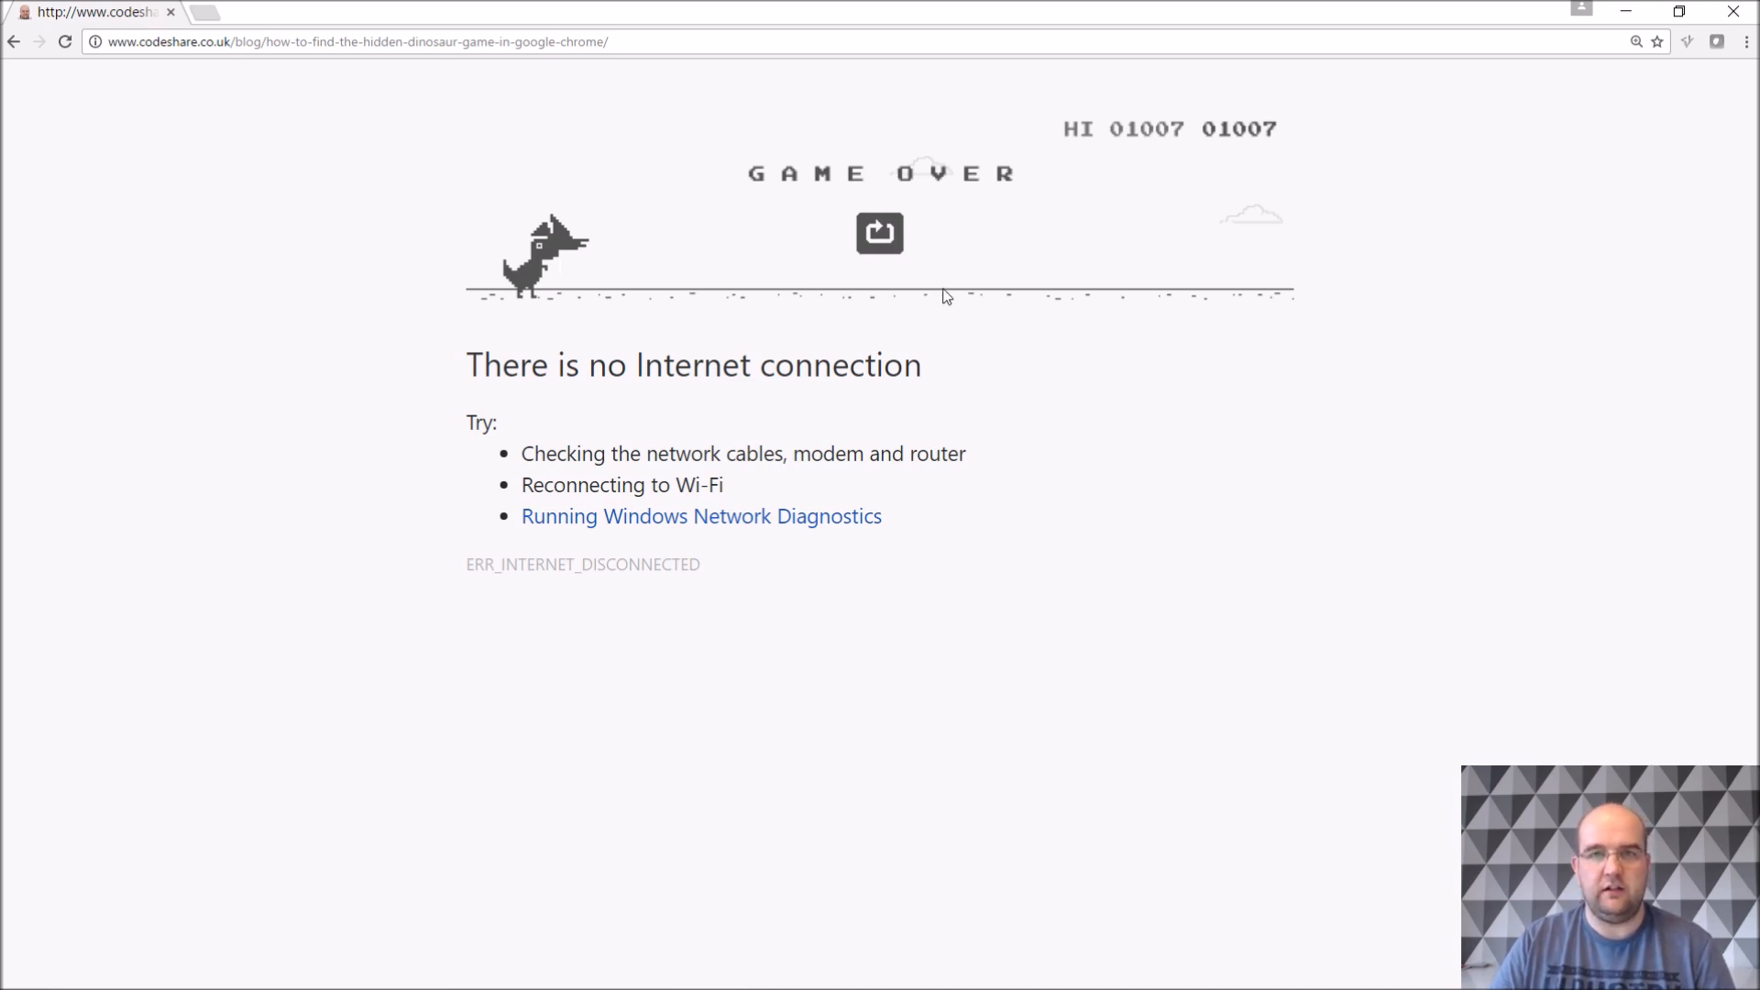
mouse_move(1136, 246)
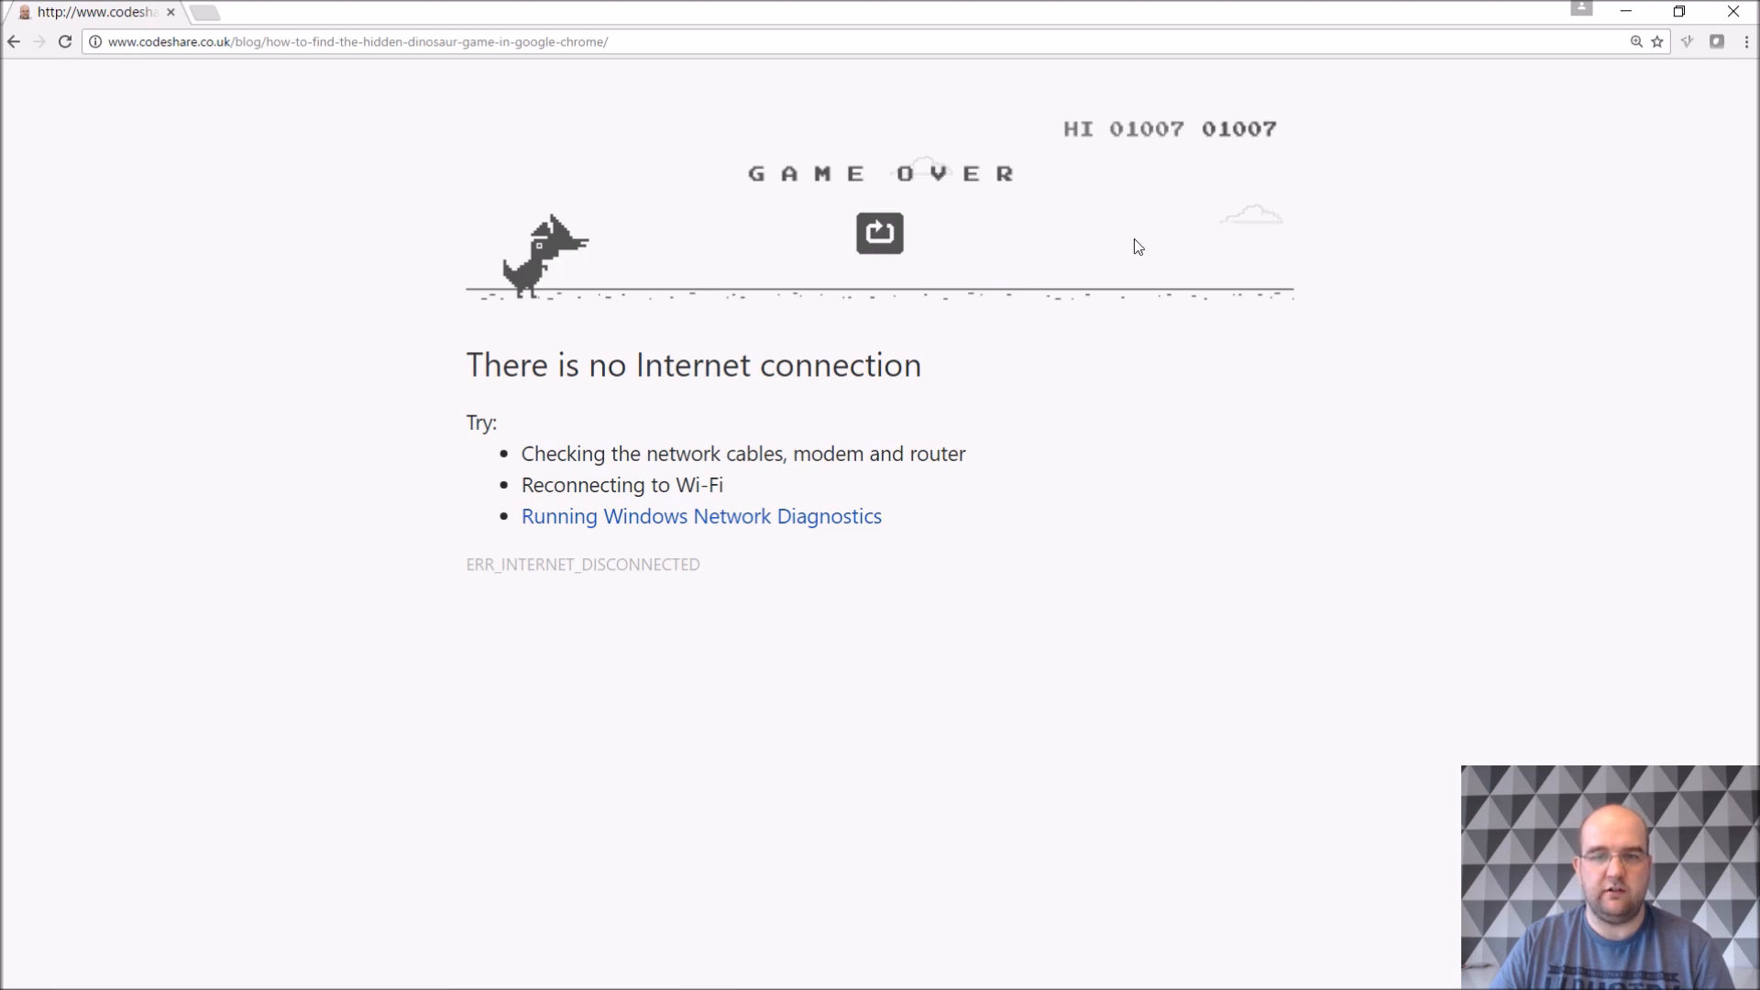
mouse_move(1136, 344)
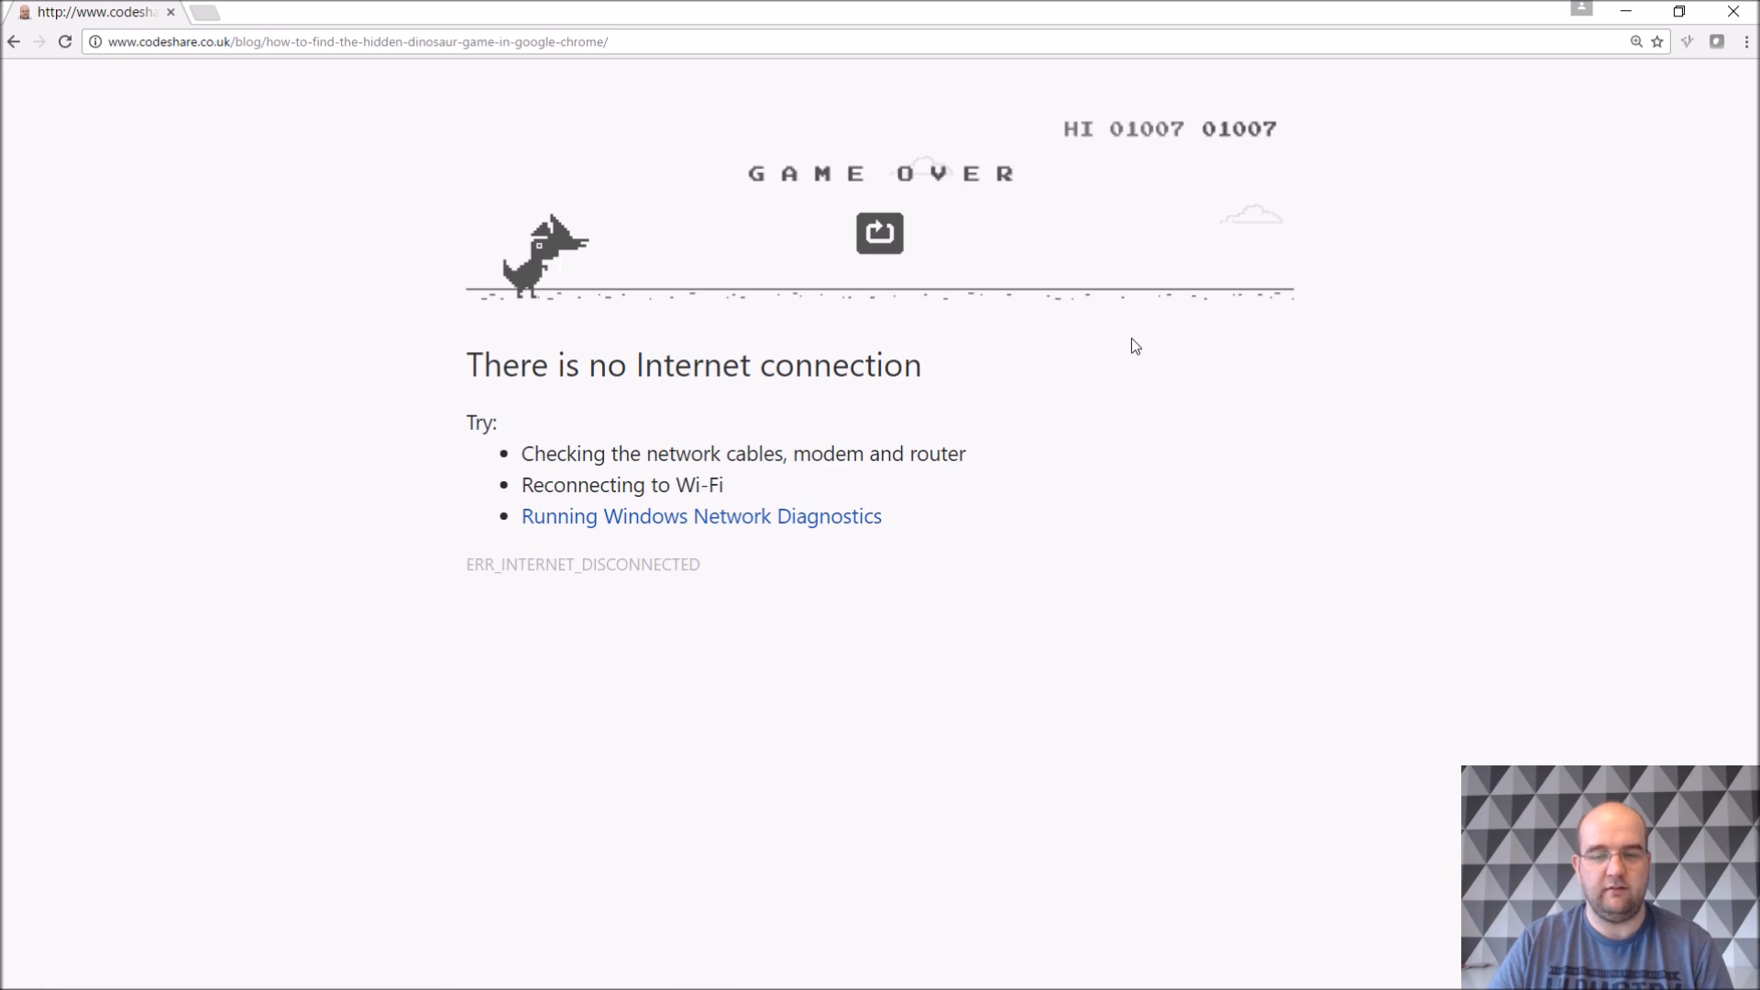
mouse_move(1493, 170)
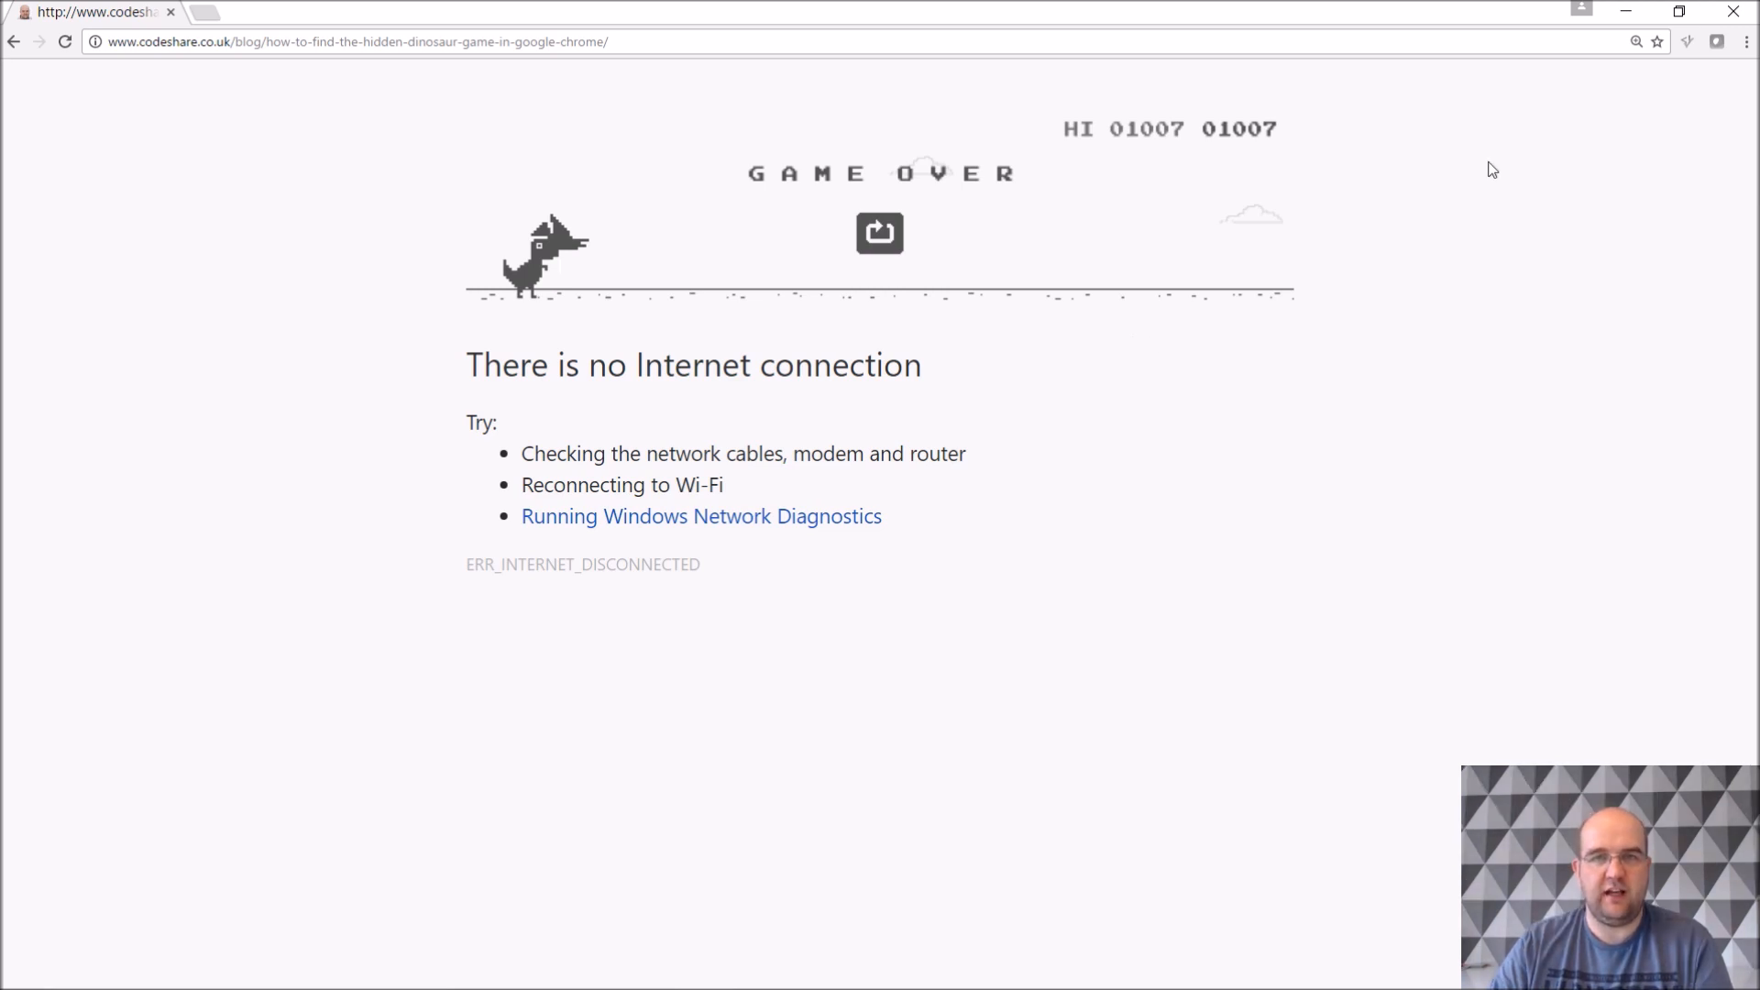